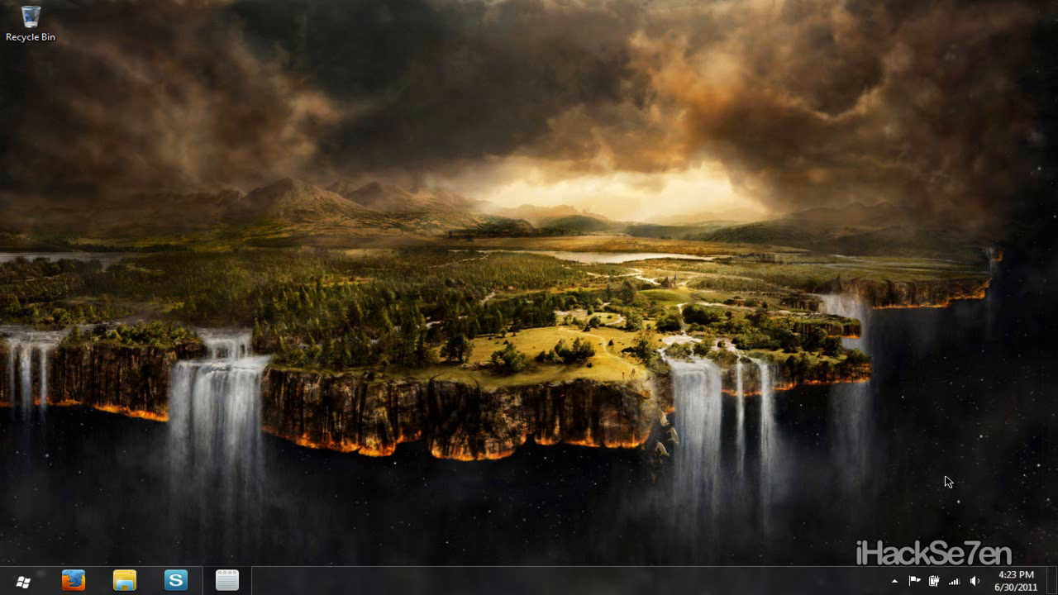
{"action": "mouse_move", "coordinate": [418, 329]}
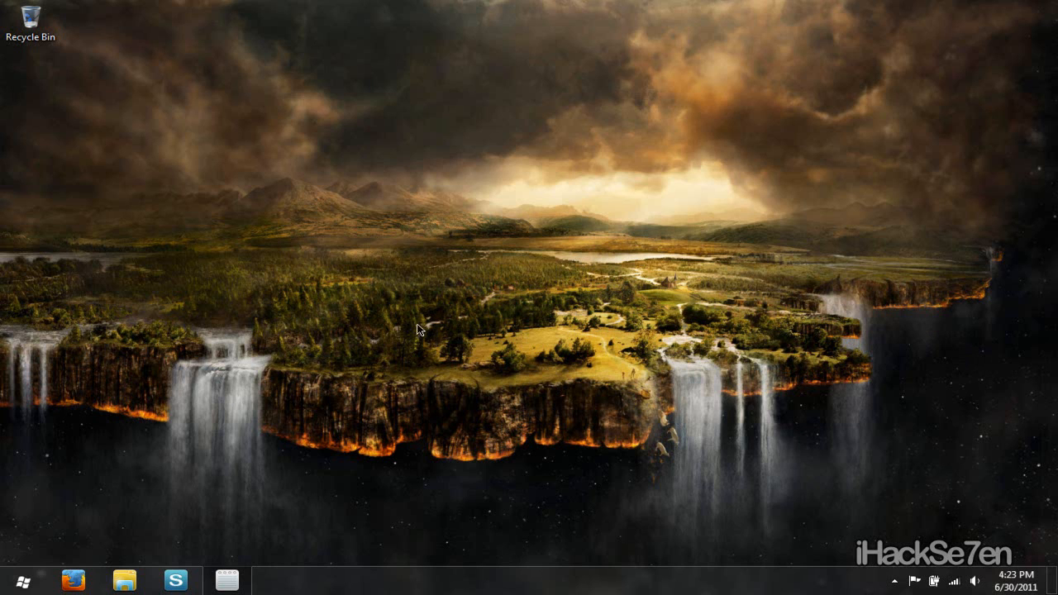
{"action": "mouse_move", "coordinate": [408, 334]}
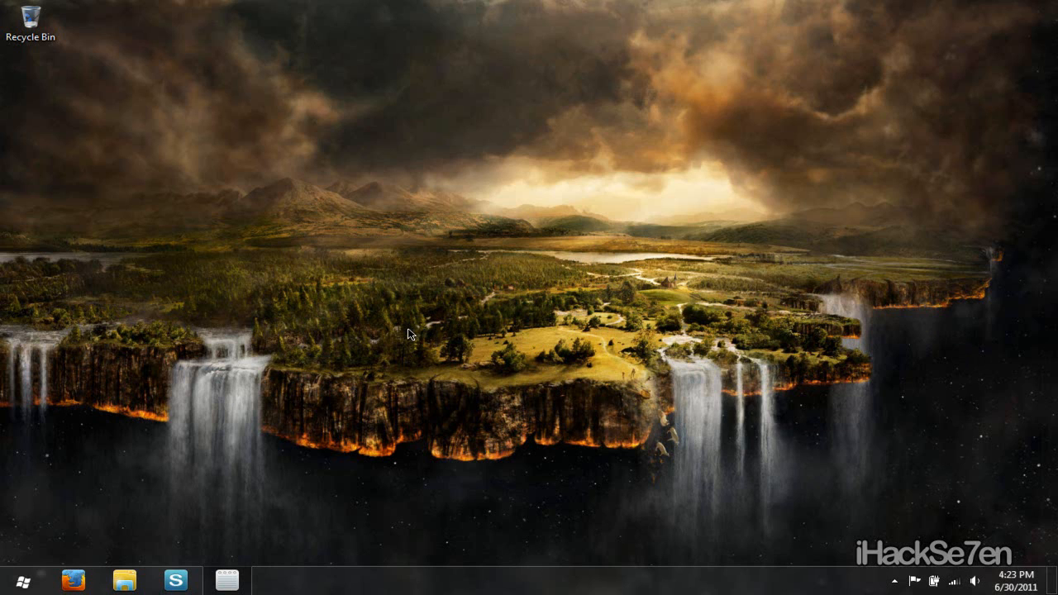
Launch Firefox from the Windows 7 taskbar
{"action": "left_click", "coordinate": [74, 579]}
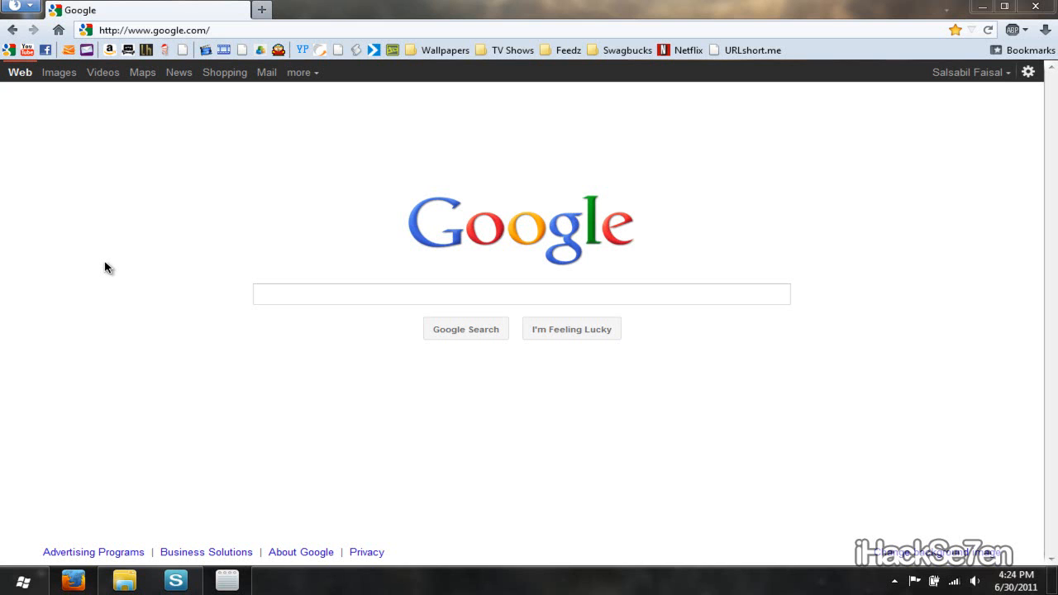
{"action": "mouse_move", "coordinate": [111, 272]}
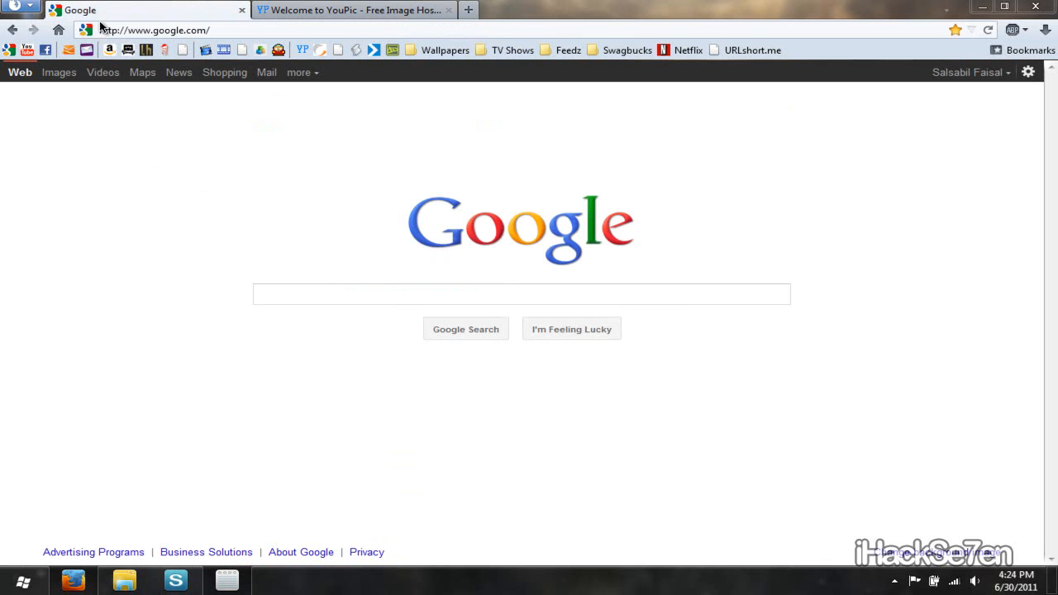
Close the two-tab Firefox window, confirming Close tabs in the dialog
{"action": "left_click", "coordinate": [1034, 6]}
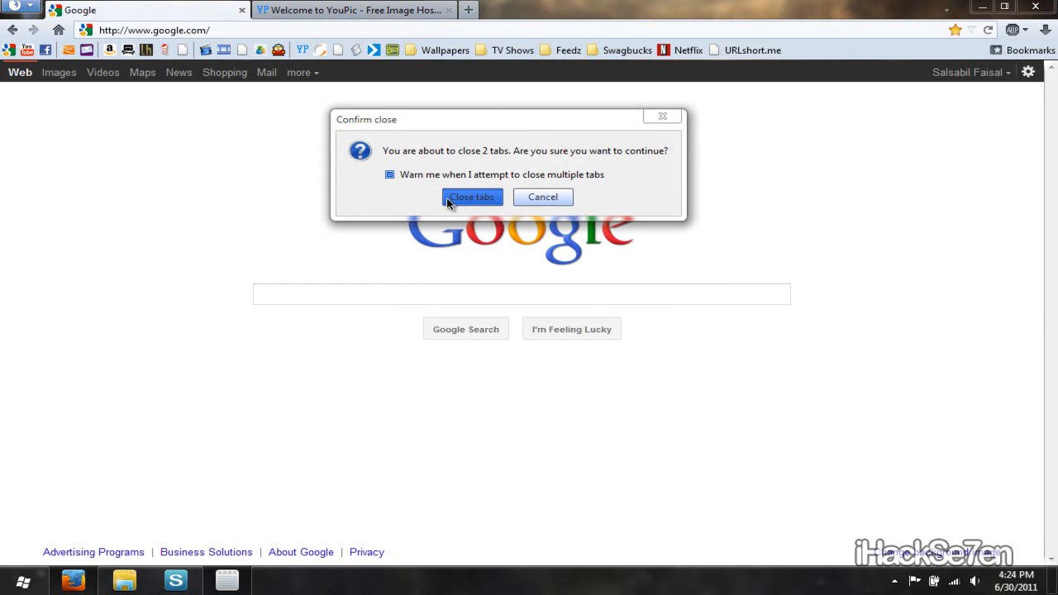
{"action": "left_click", "coordinate": [472, 196]}
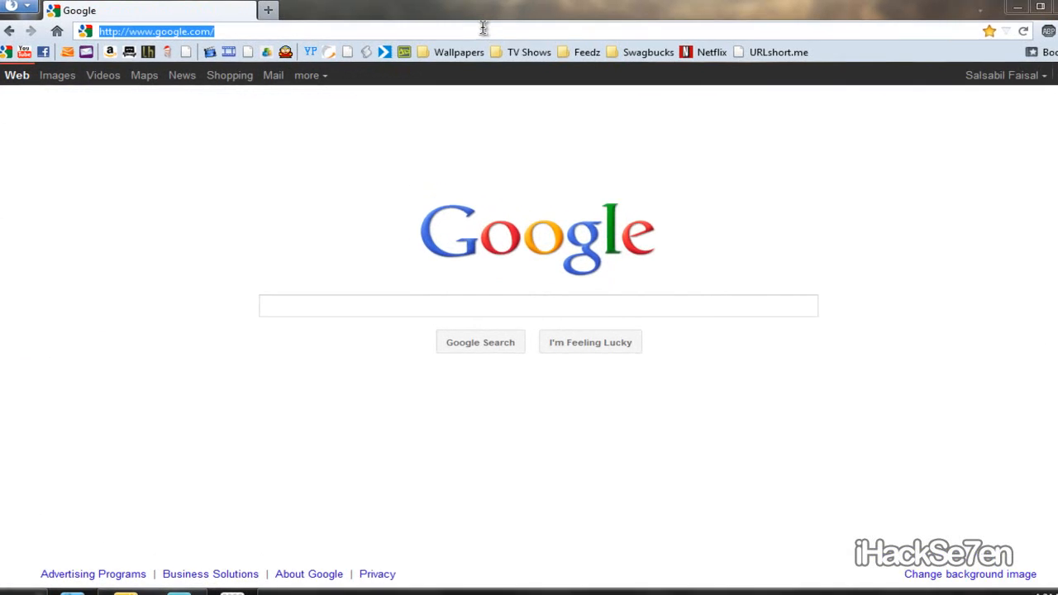
Go to about:config and accept the 'I'll be careful, I promise!' warning
{"action": "type", "text": "ab"}
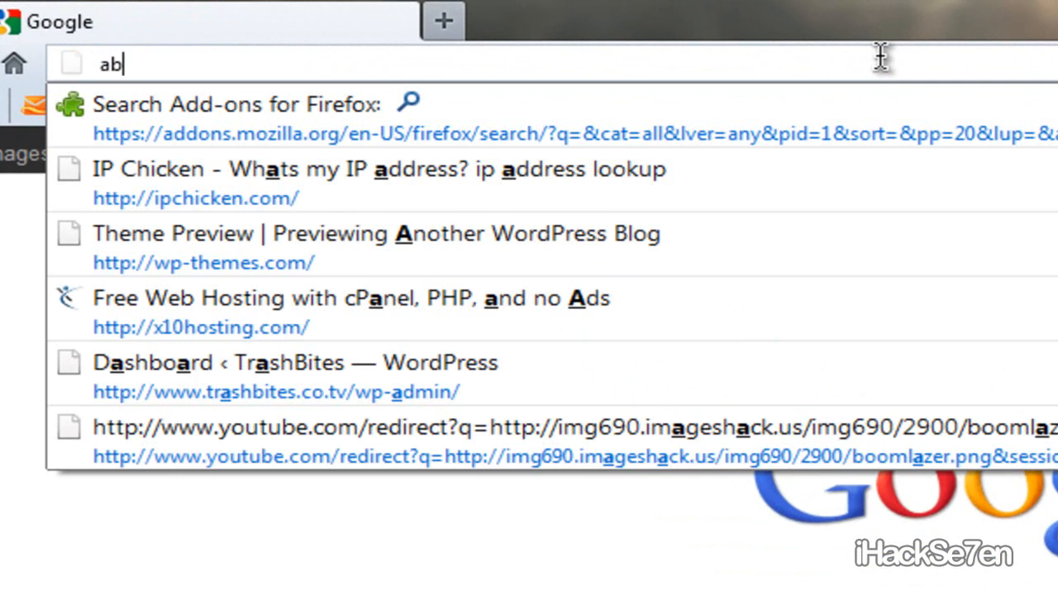
{"action": "type", "text": "about:co"}
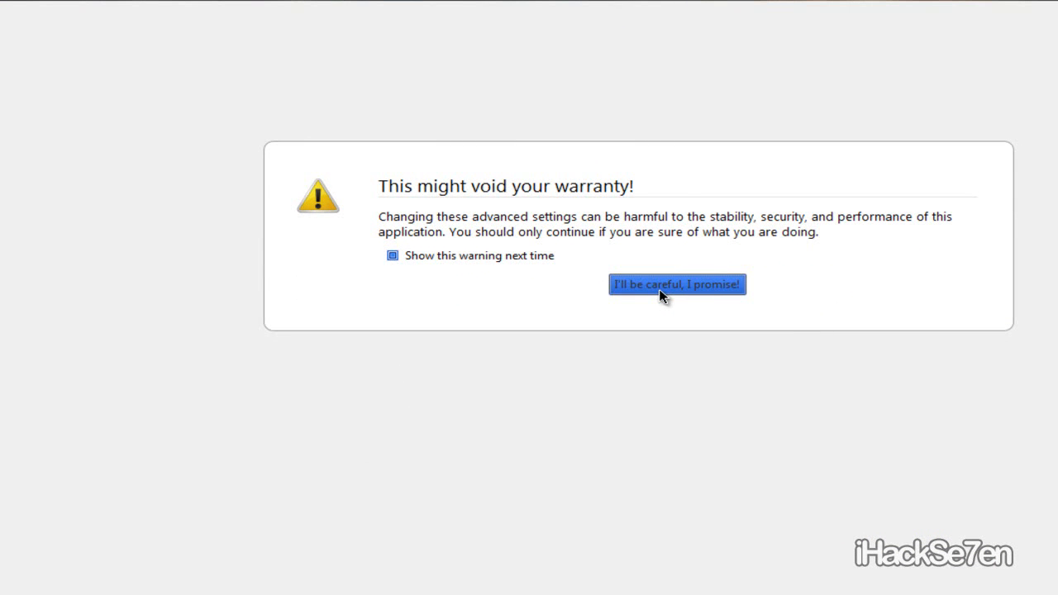
{"action": "left_click", "coordinate": [677, 284]}
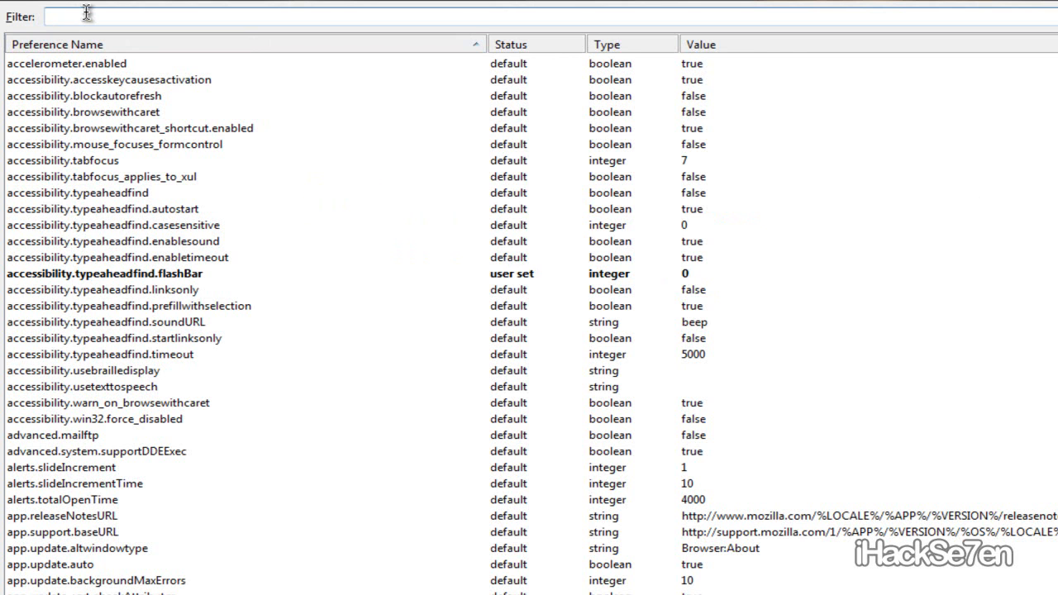
Filter preferences for browser.showQuitWarning and select its row
{"action": "type", "text": "browser.showQuitWarning"}
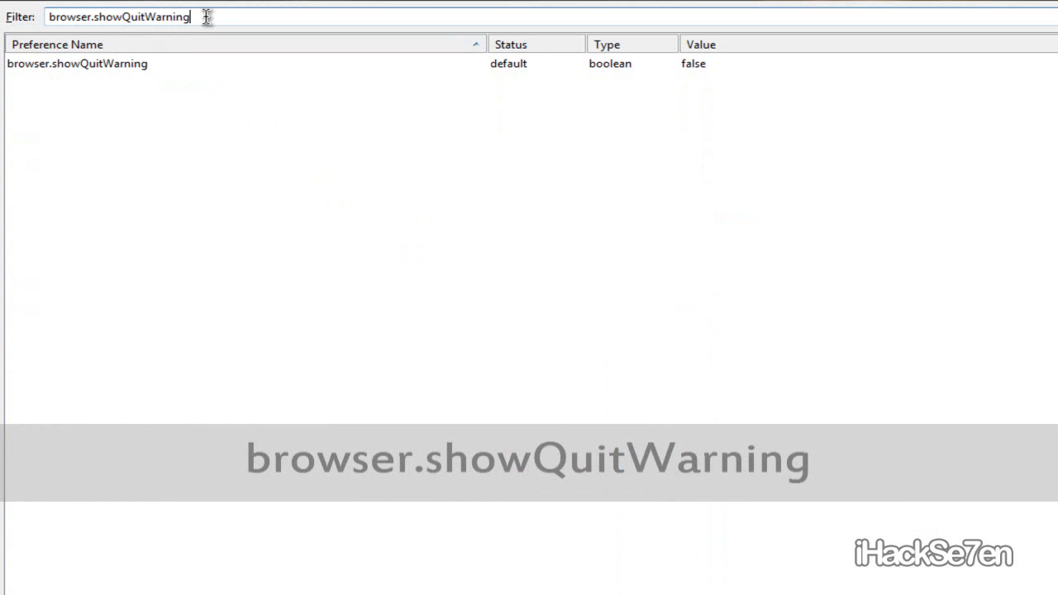
{"action": "left_click", "coordinate": [50, 64]}
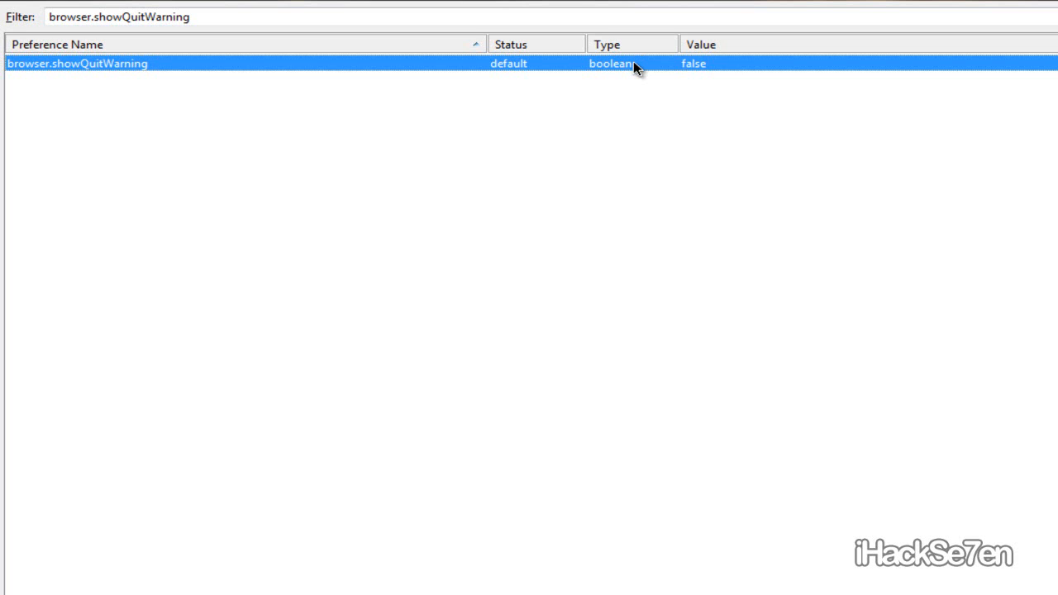
Toggle browser.showQuitWarning from false to true
{"action": "right_click", "coordinate": [637, 66]}
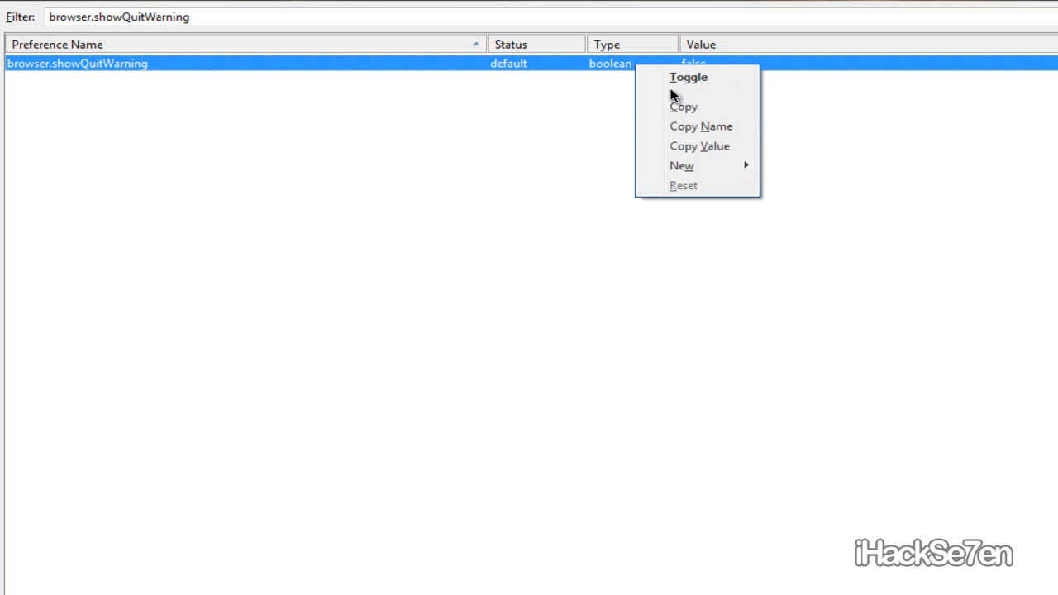
{"action": "left_click", "coordinate": [688, 77]}
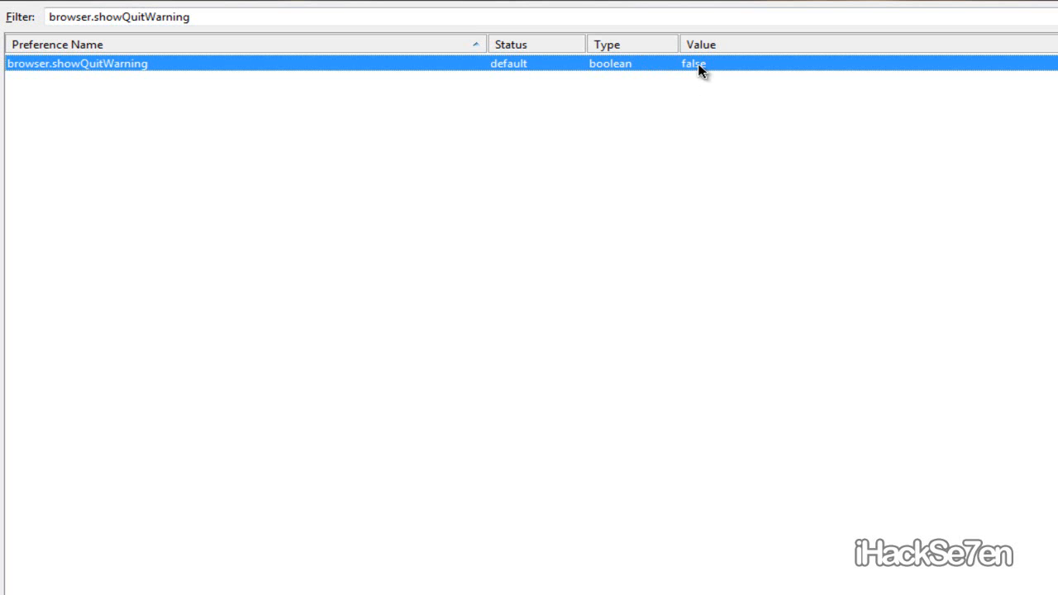
{"action": "double_click", "coordinate": [698, 65]}
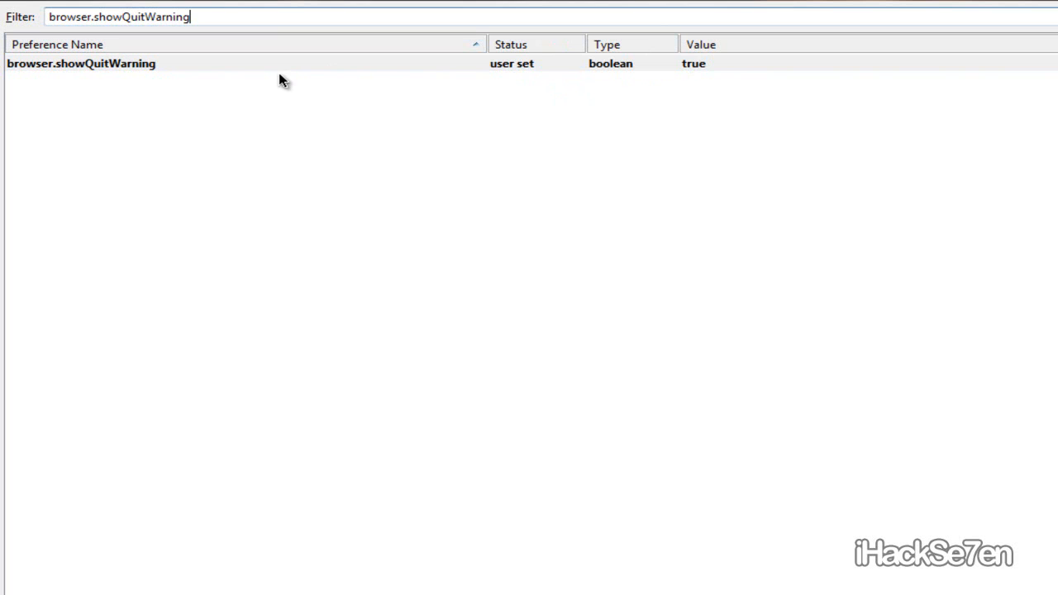
{"action": "mouse_move", "coordinate": [519, 76]}
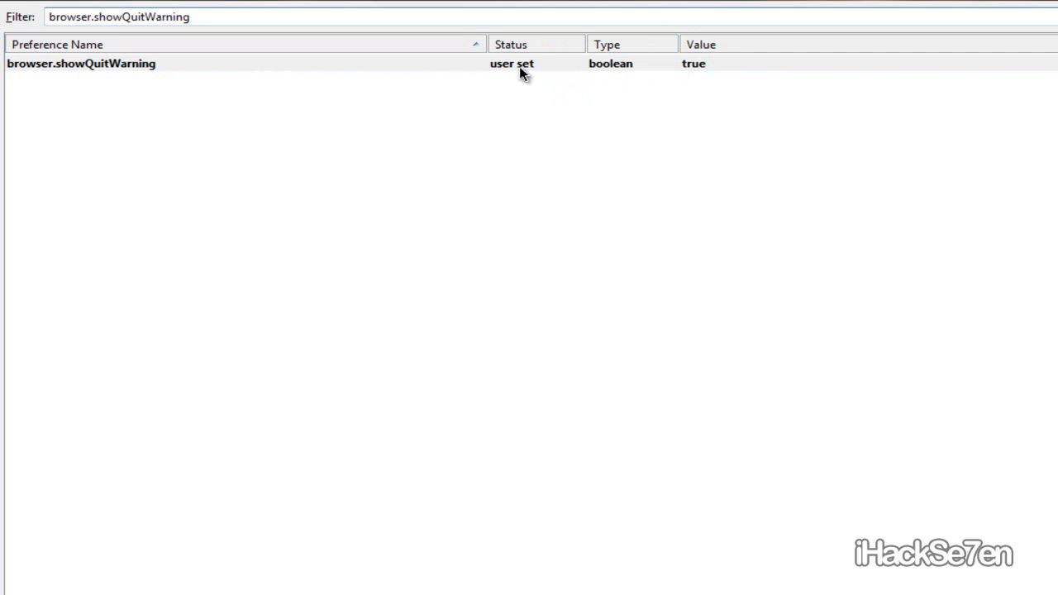
{"action": "mouse_move", "coordinate": [705, 68]}
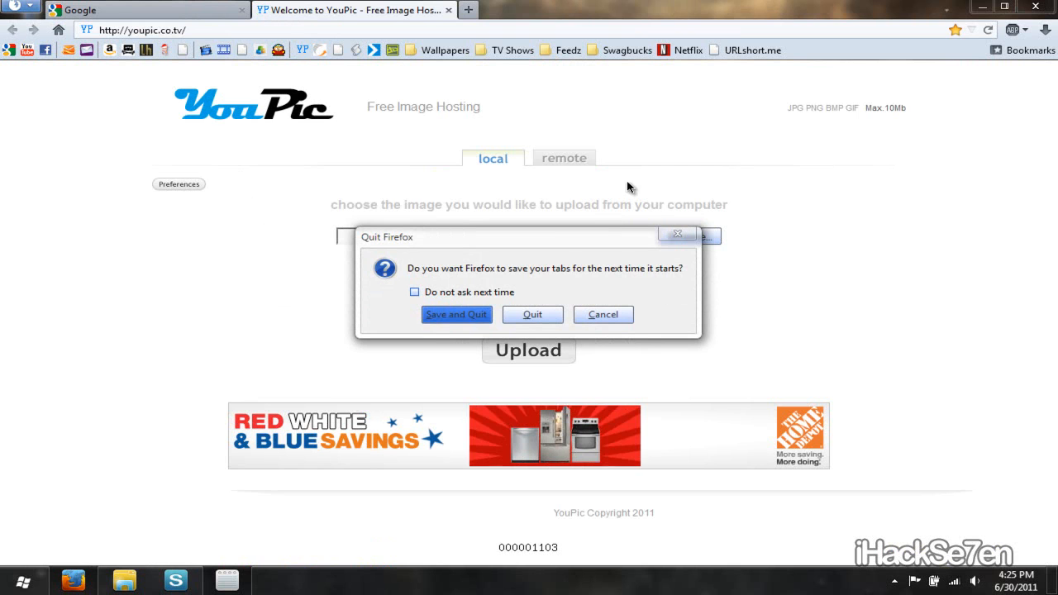
Choose Save and Quit at the quit prompt, then relaunch Firefox
{"action": "left_click", "coordinate": [532, 314]}
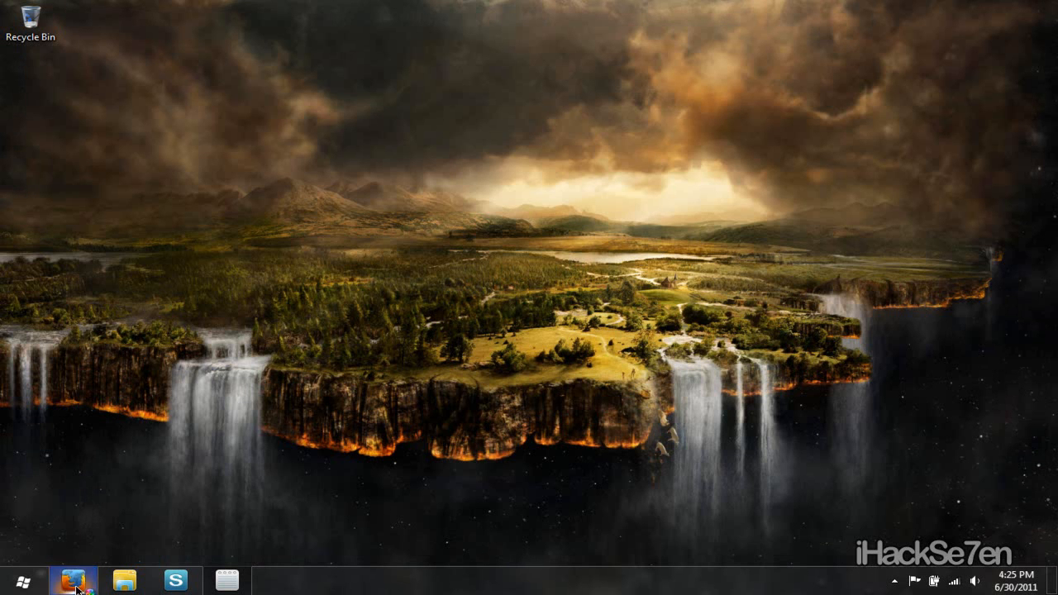
{"action": "left_click", "coordinate": [73, 579]}
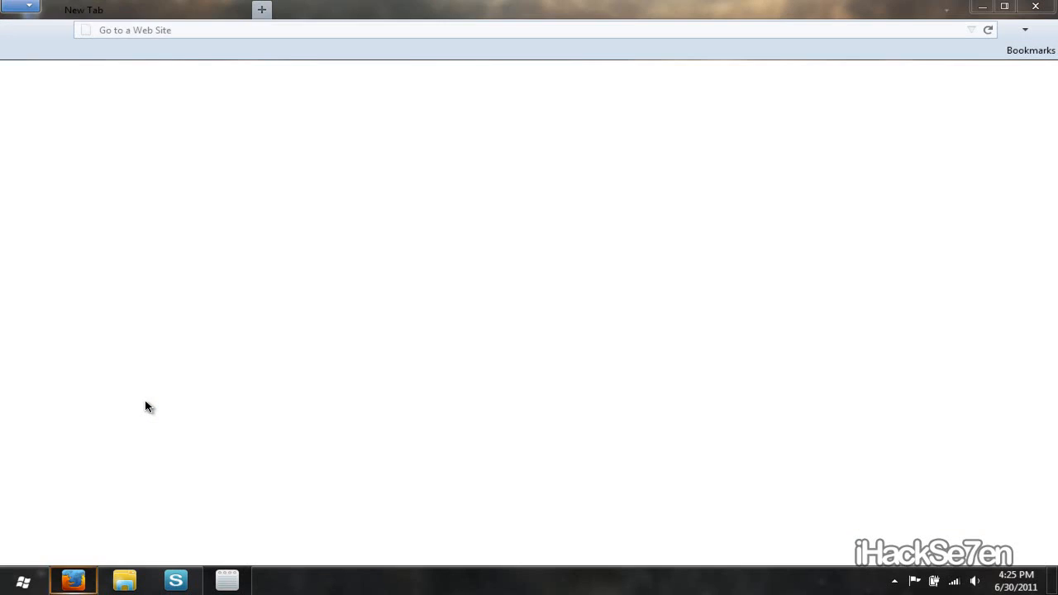